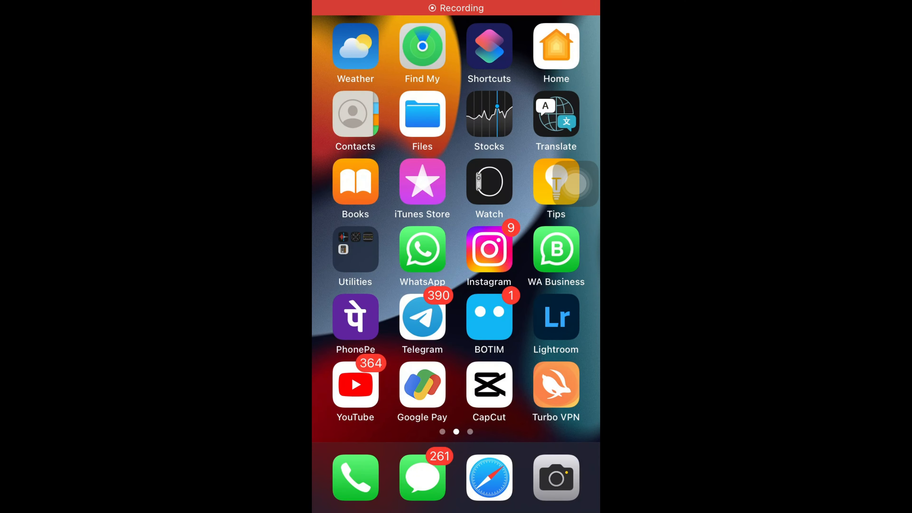
Step: Launch CapCut and create a new project with the road-trip video from Recents
click(489, 384)
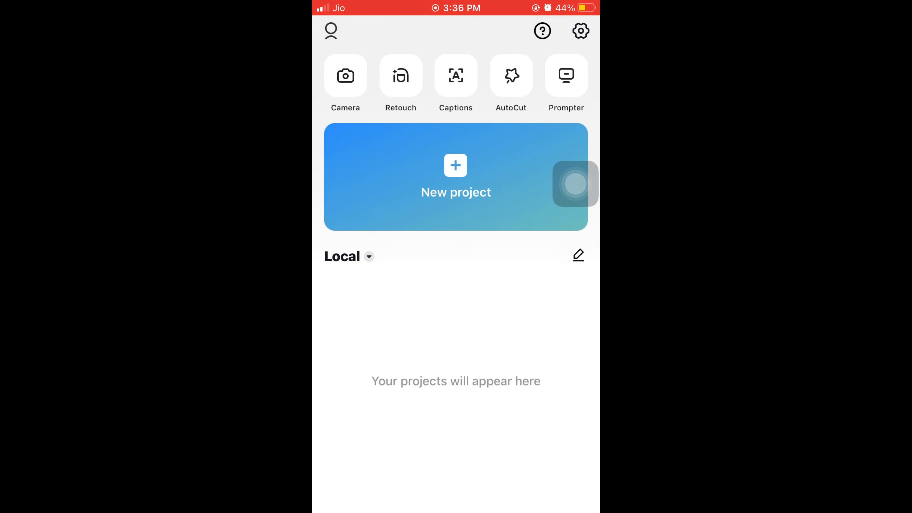
click(456, 177)
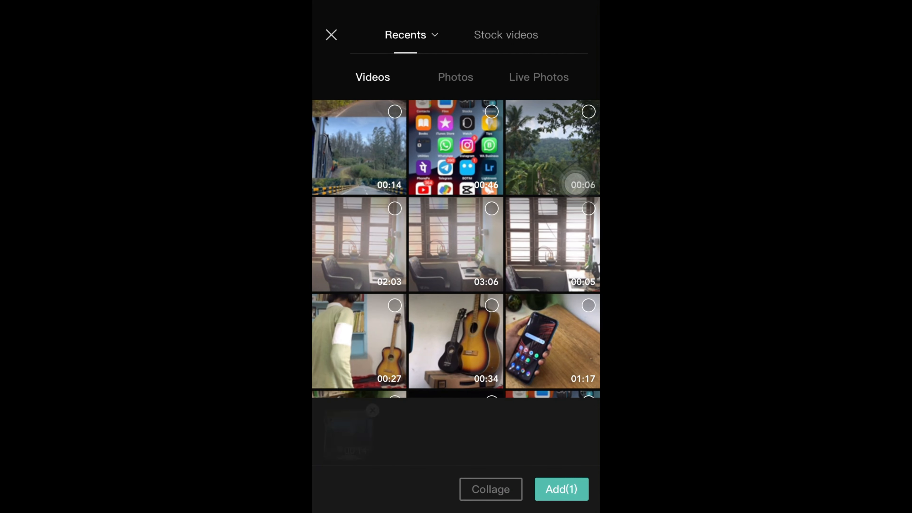
click(560, 490)
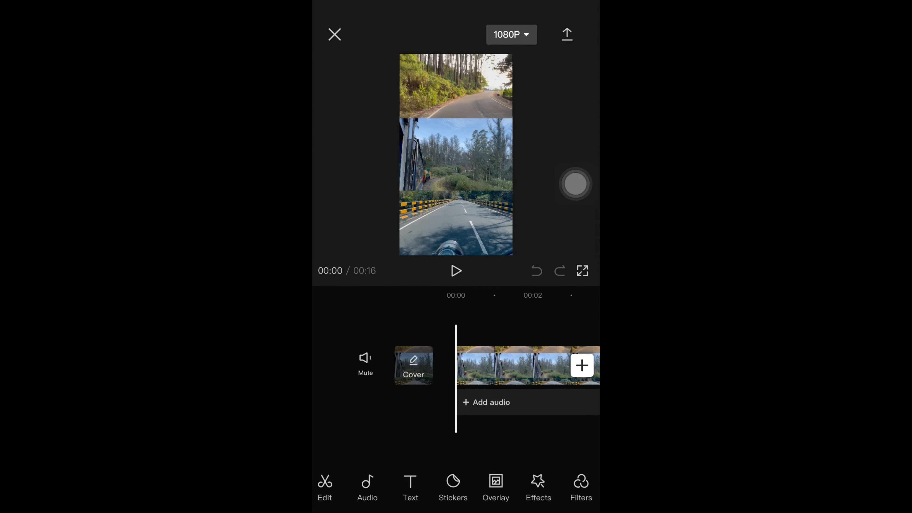
Step: Add the Gingerbread filter from the Life category as a filter track under the clip
scroll(right, 3)
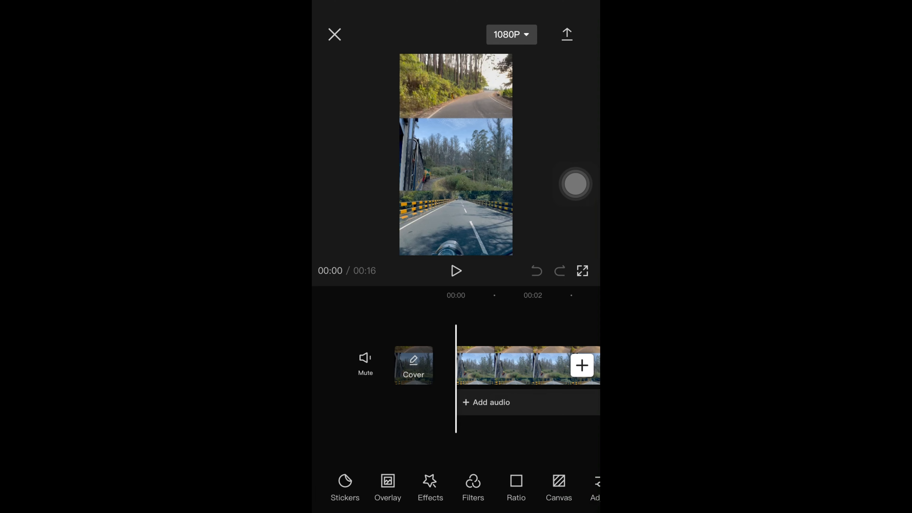
click(474, 486)
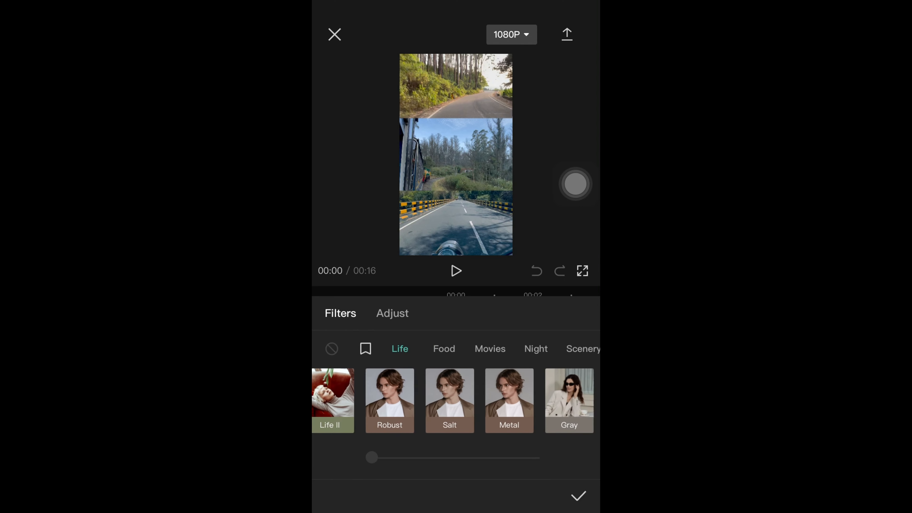
scroll(left, 3)
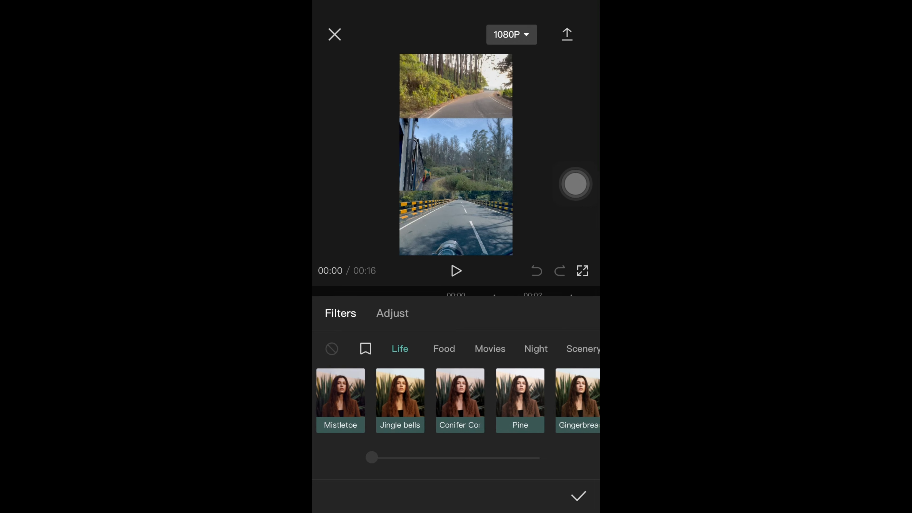
click(462, 401)
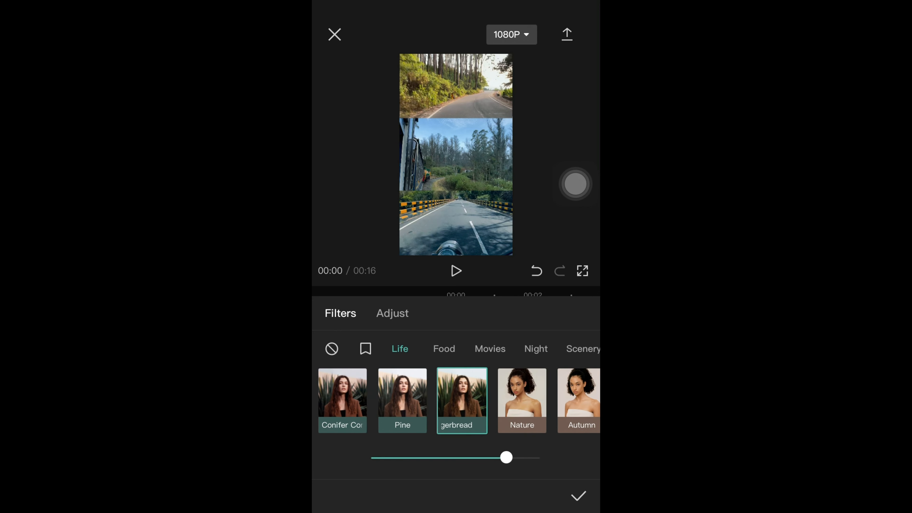
click(579, 496)
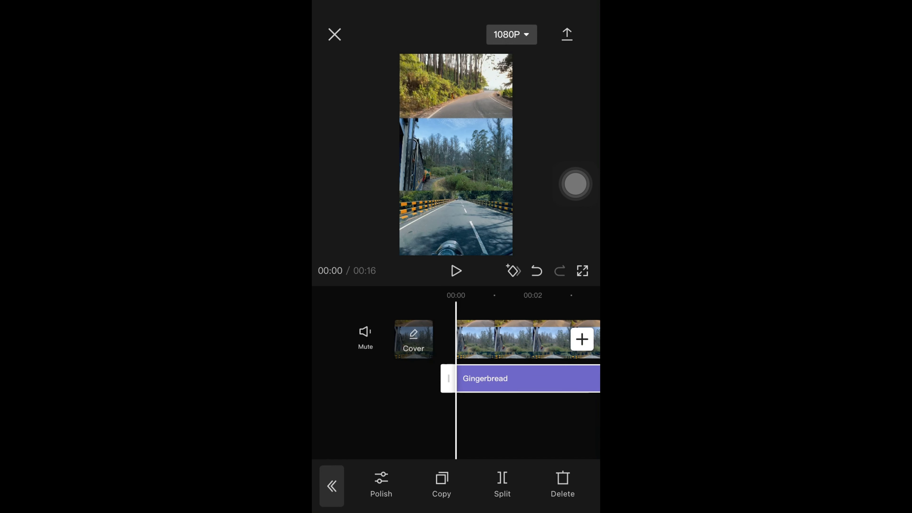
Step: Add the Life I filter as a second filter track beneath Gingerbread
scroll(left, 3)
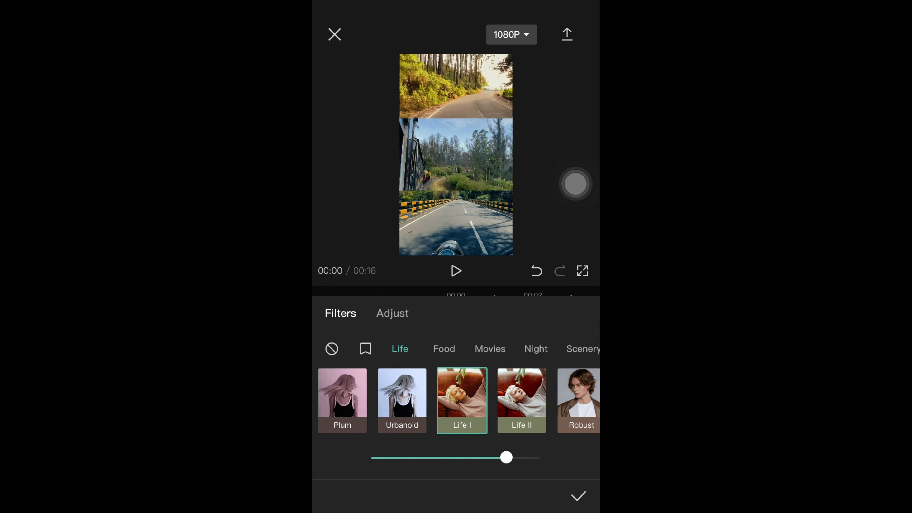
click(578, 496)
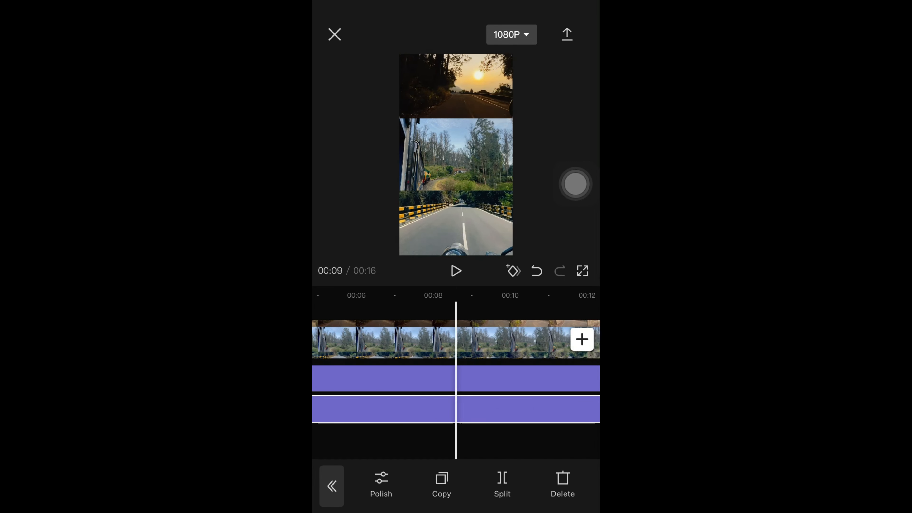